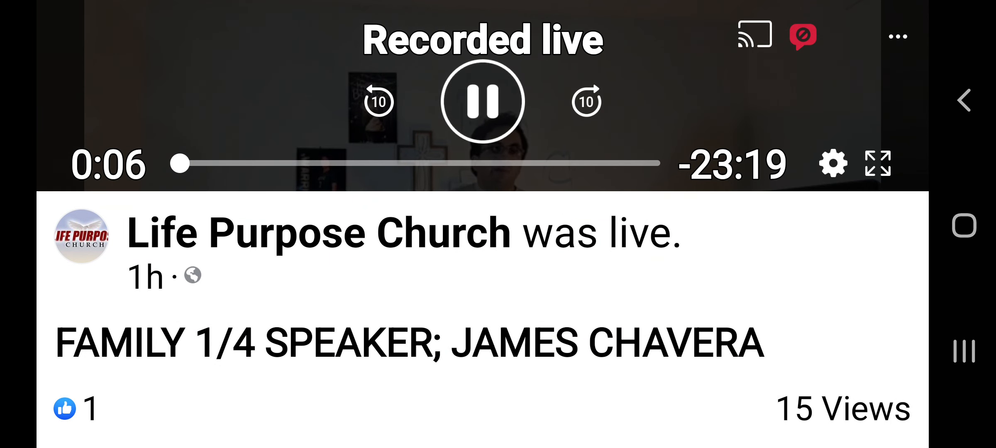
Expand the Life Purpose Church service video to full screen and keep watching
click(878, 163)
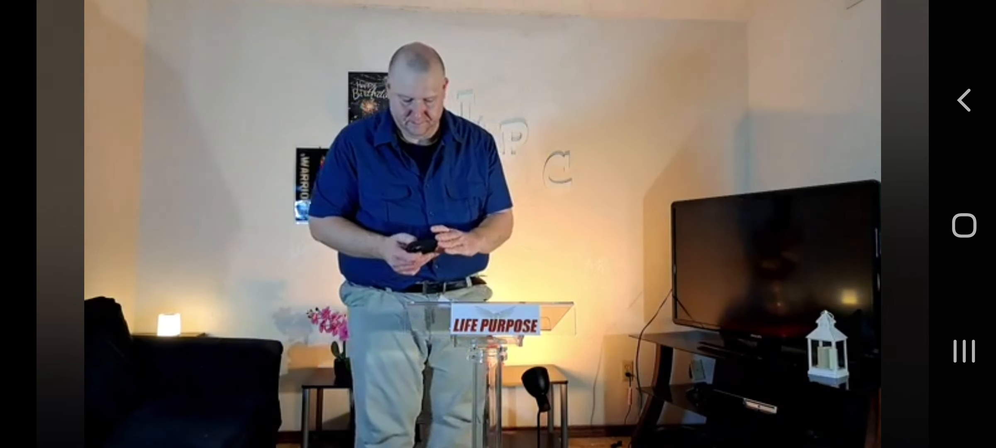